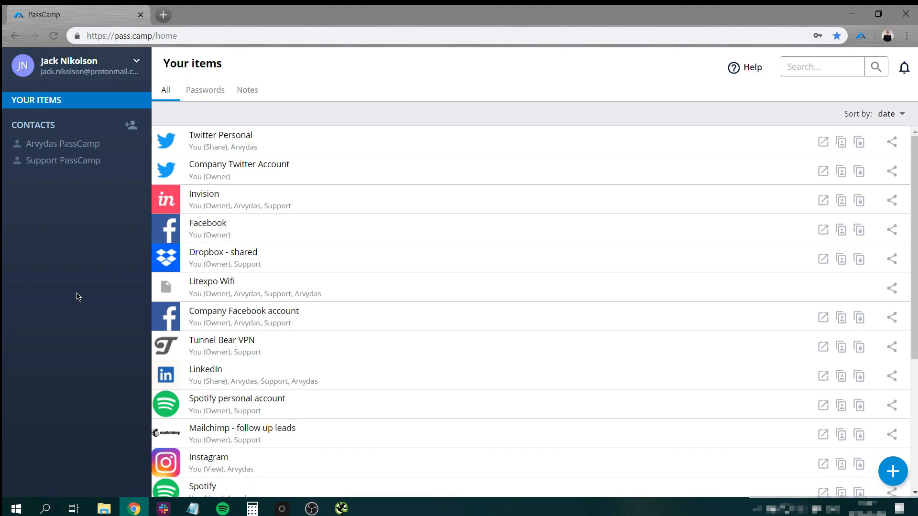
mouse_move(84, 215)
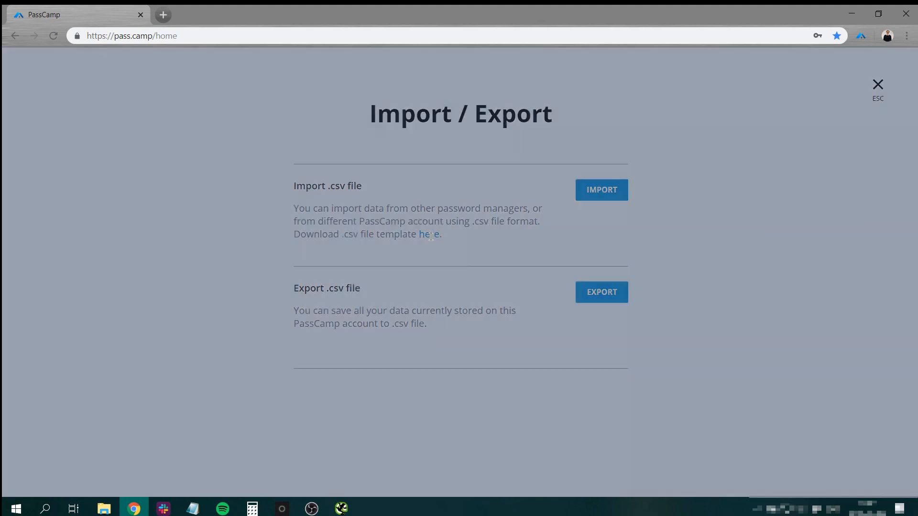
Download the CSV import template in Excel CSV dialect as PassCamp_Excel.csv.
click(429, 234)
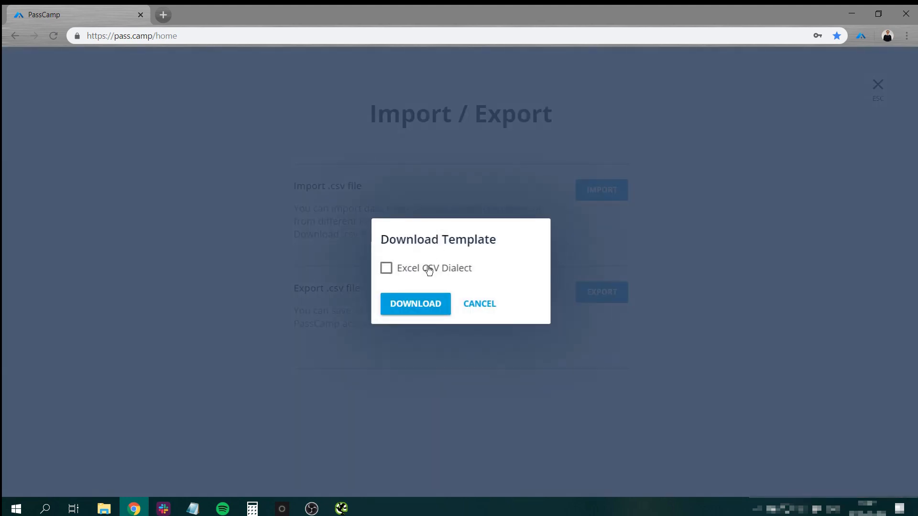
mouse_move(439, 270)
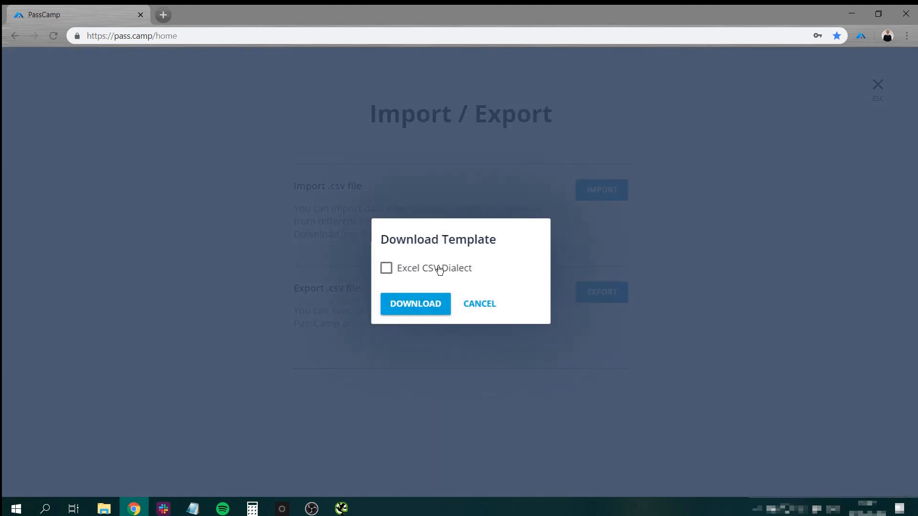
click(386, 268)
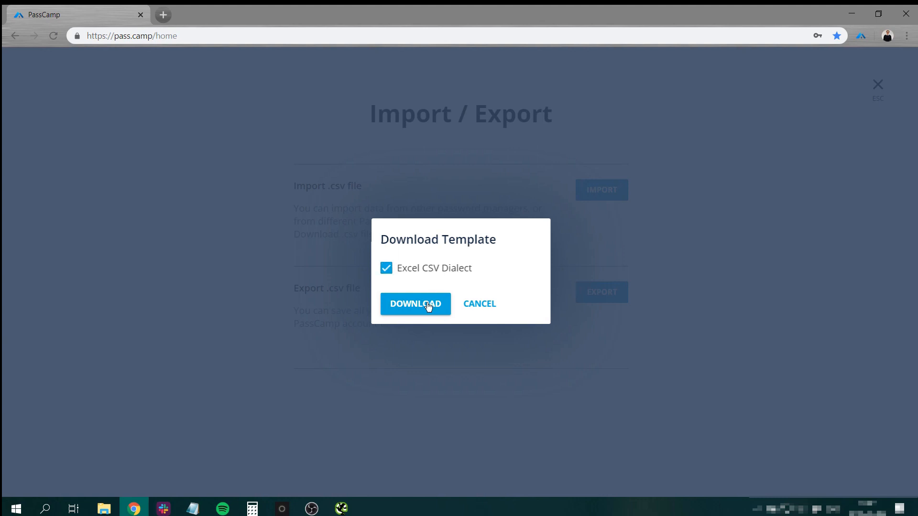
click(415, 304)
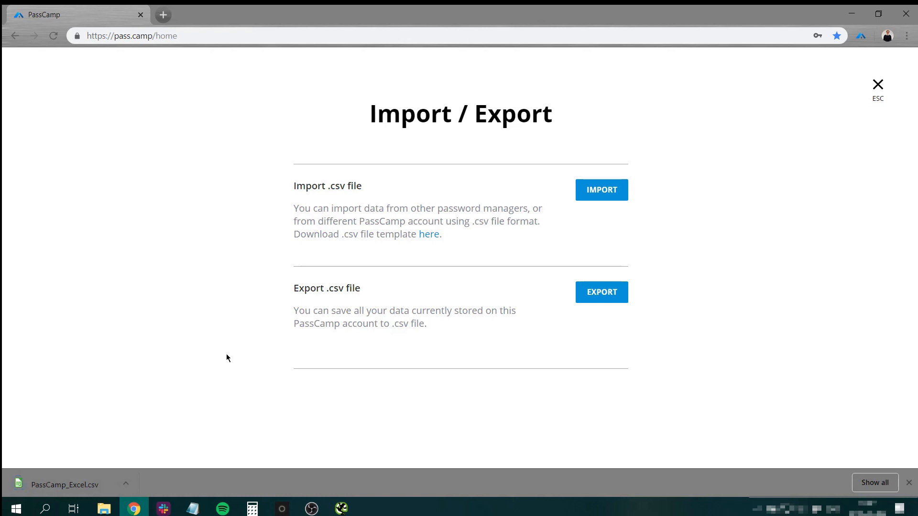
mouse_move(196, 360)
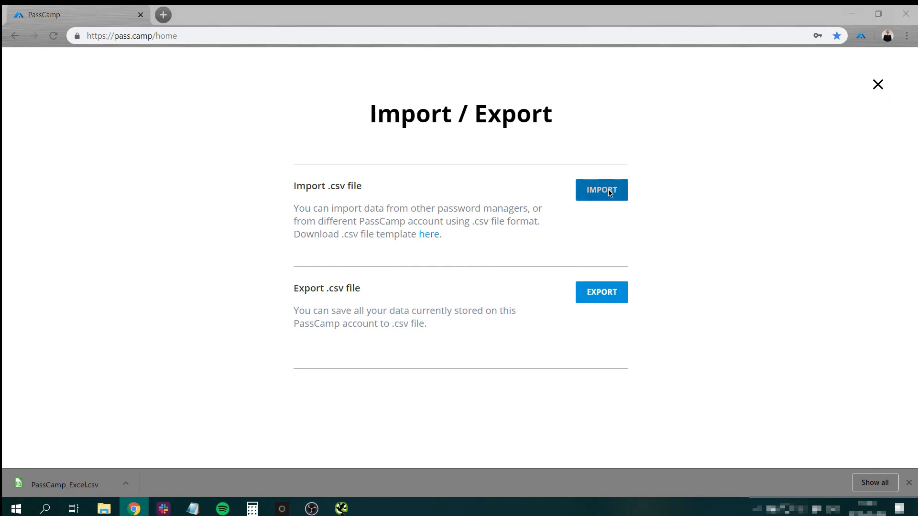
Import the filled CSV, previewing the Twitter entry's details and password first.
click(600, 189)
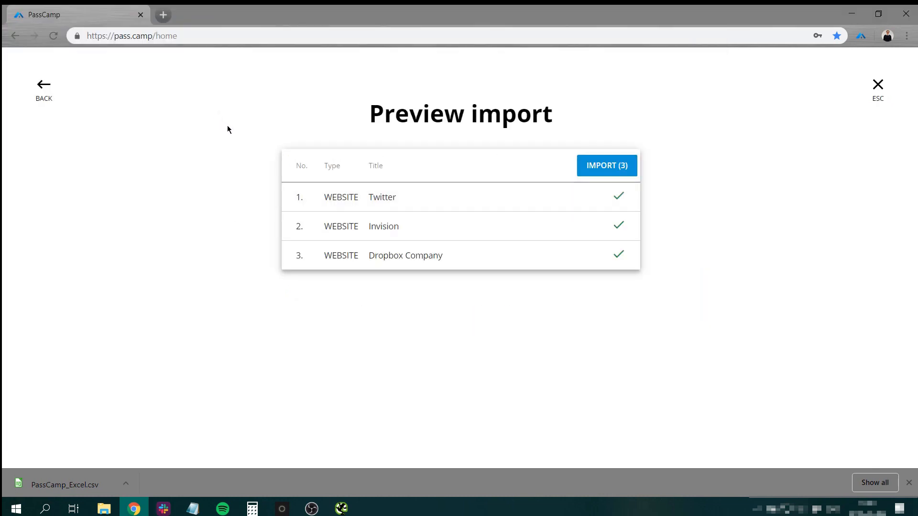
mouse_move(429, 203)
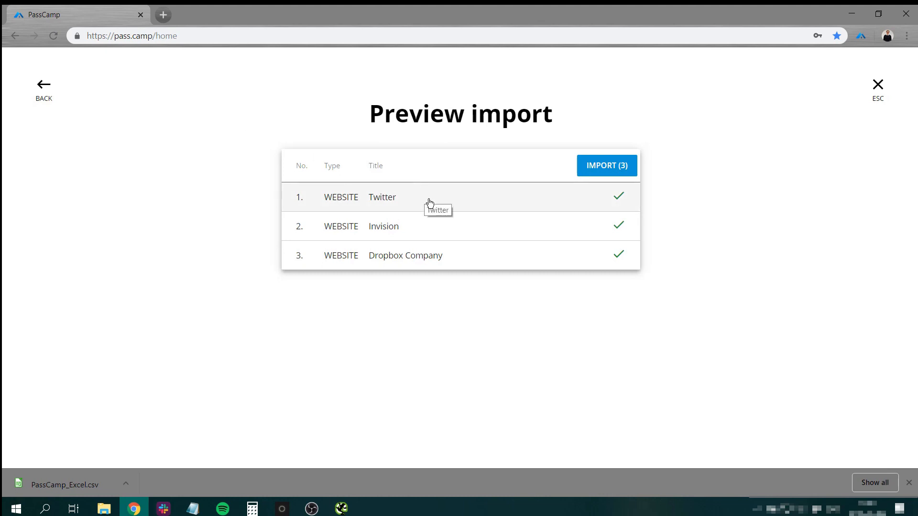
click(382, 197)
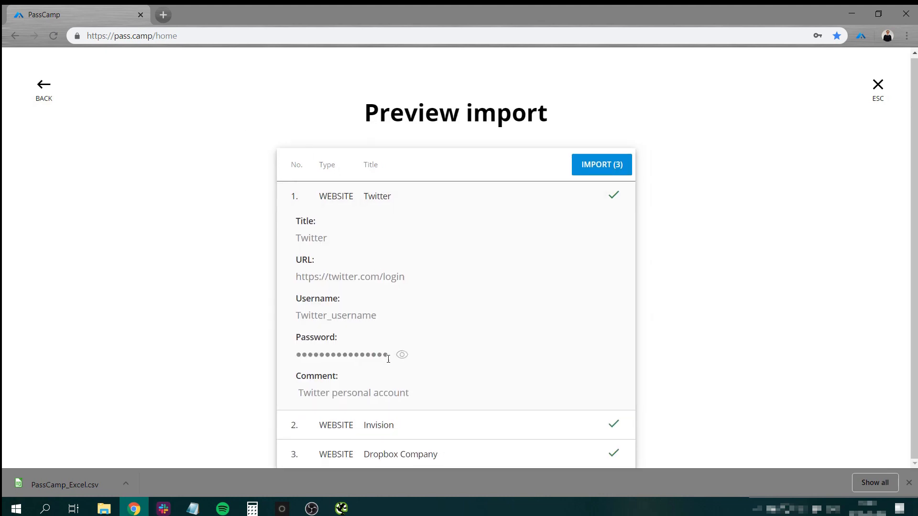
click(600, 164)
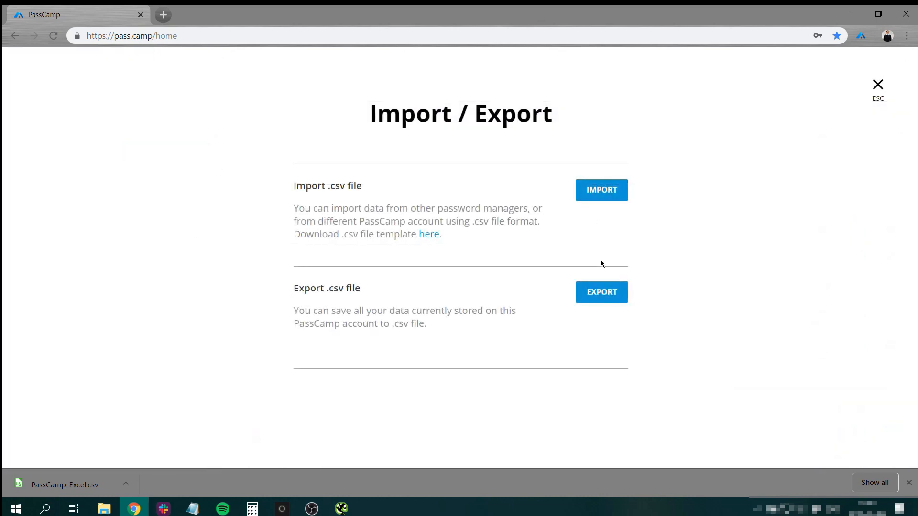
Export all 23 items to CSV without the Excel CSV dialect.
click(601, 292)
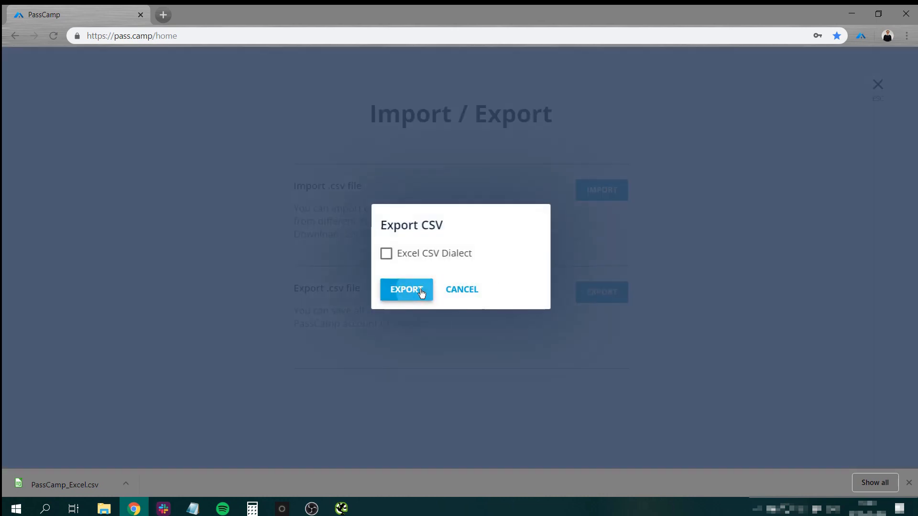
click(407, 289)
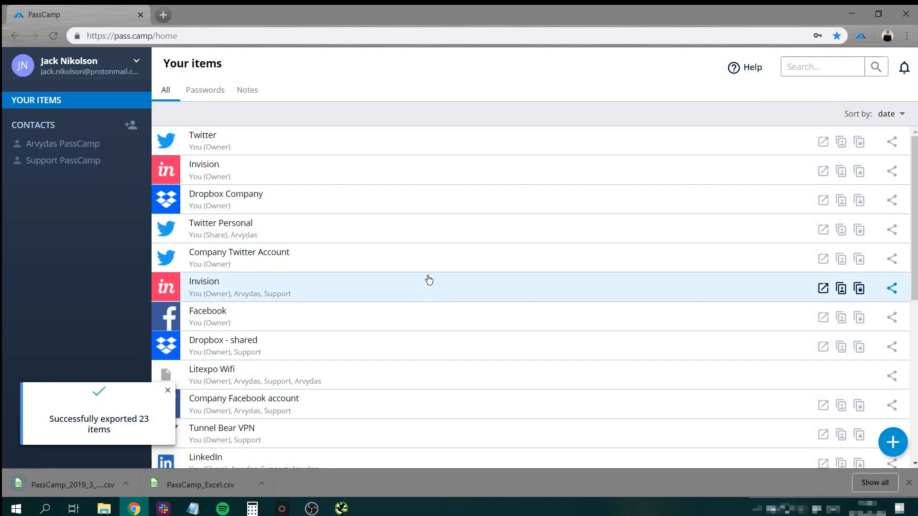